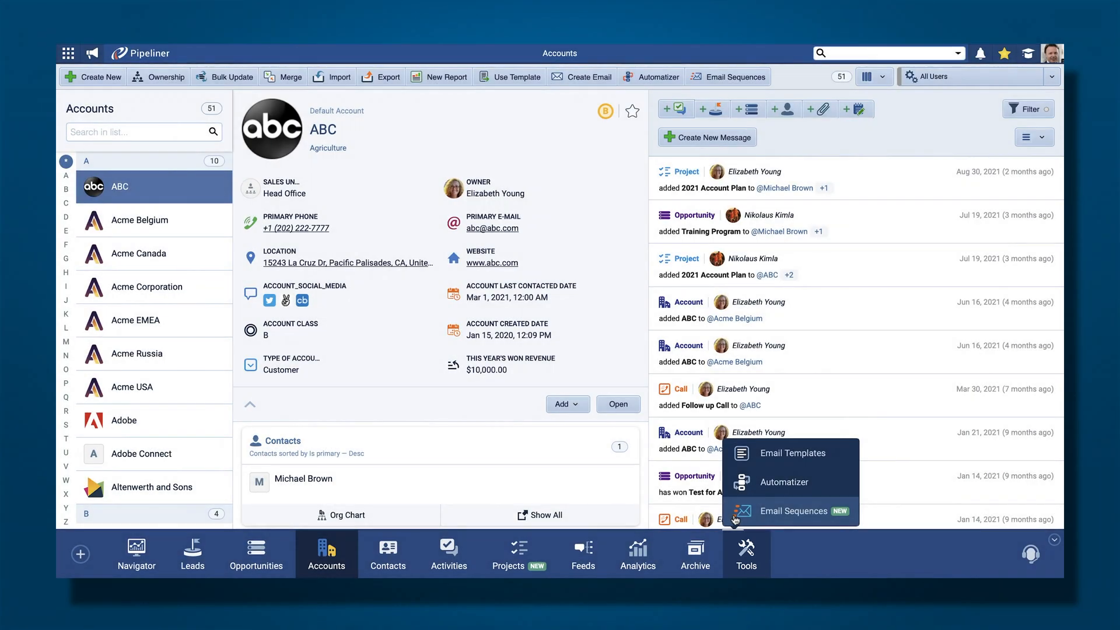
Bring up the Email Sequences list from the Tools menu.
left_click(790, 511)
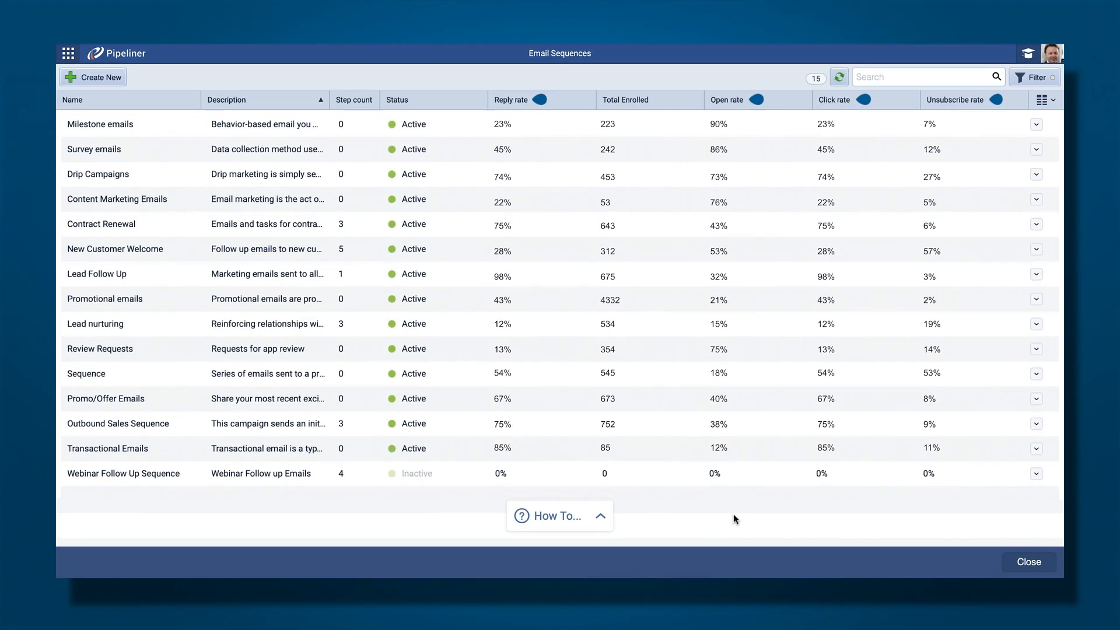
mouse_move(102, 86)
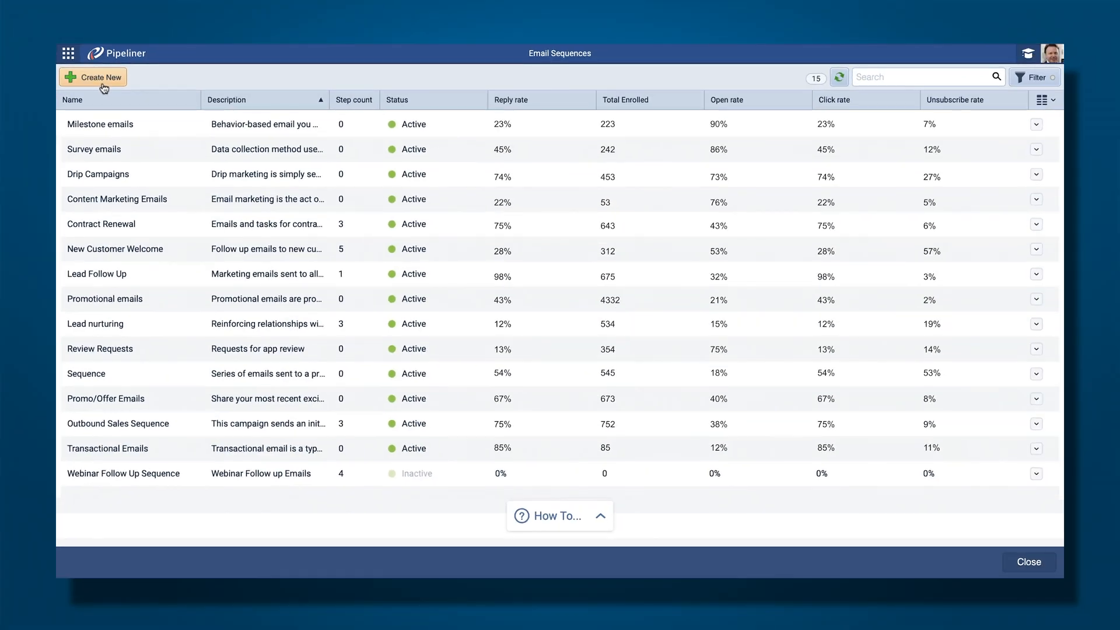
Start a new sequence 'Welcome Email' described as 'The first impression with a new customer/subscriber via email', type Personal.
left_click(92, 77)
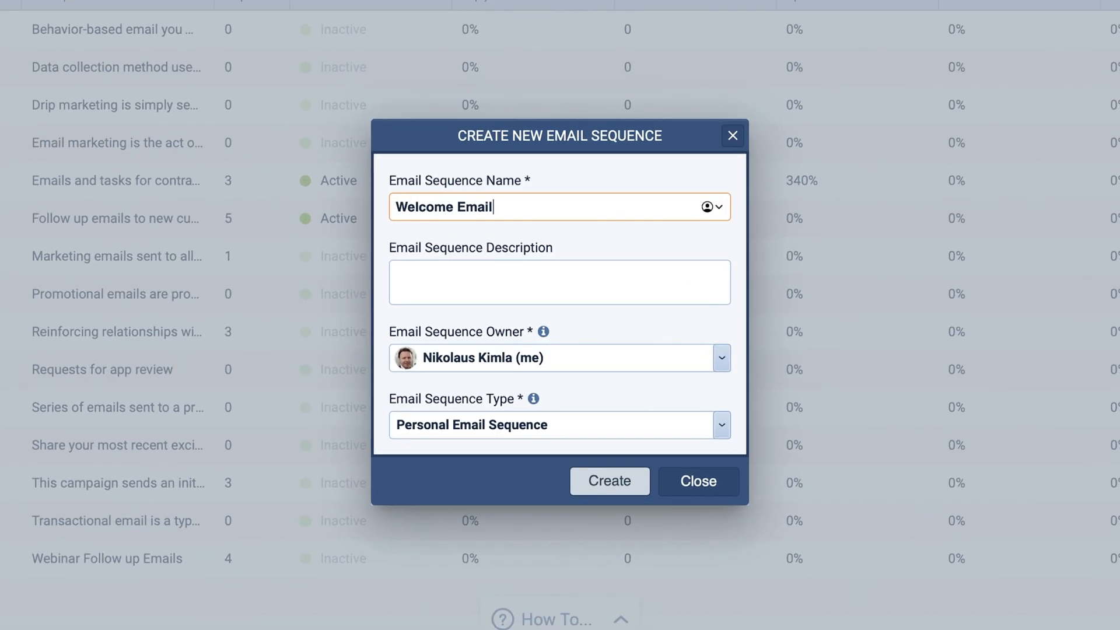
type("The first impression with a new customer/subscriber via email")
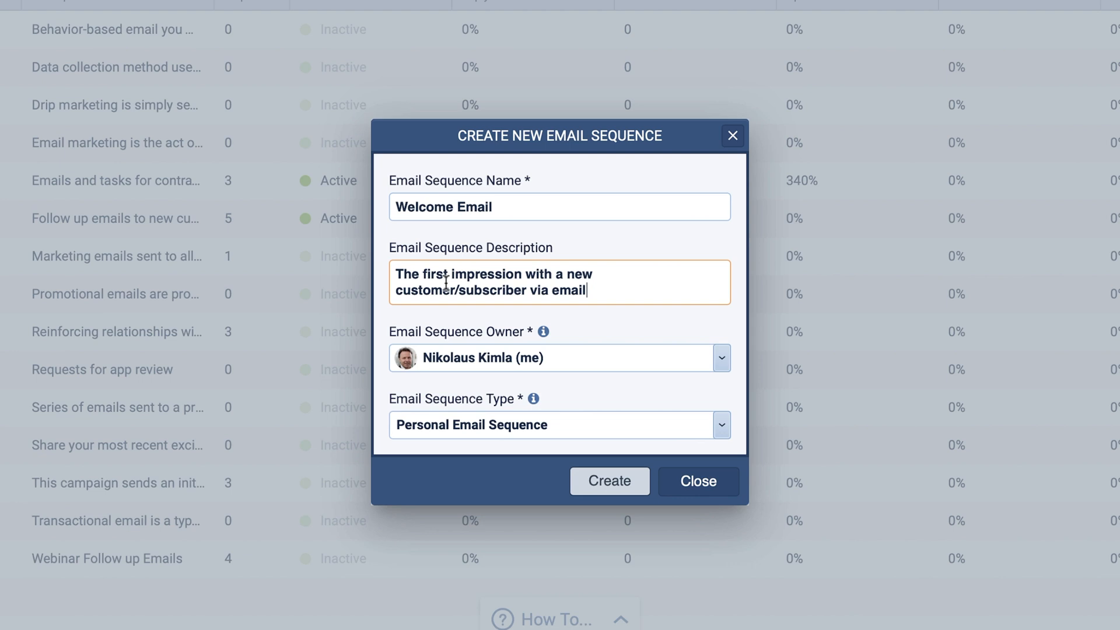
left_click(721, 425)
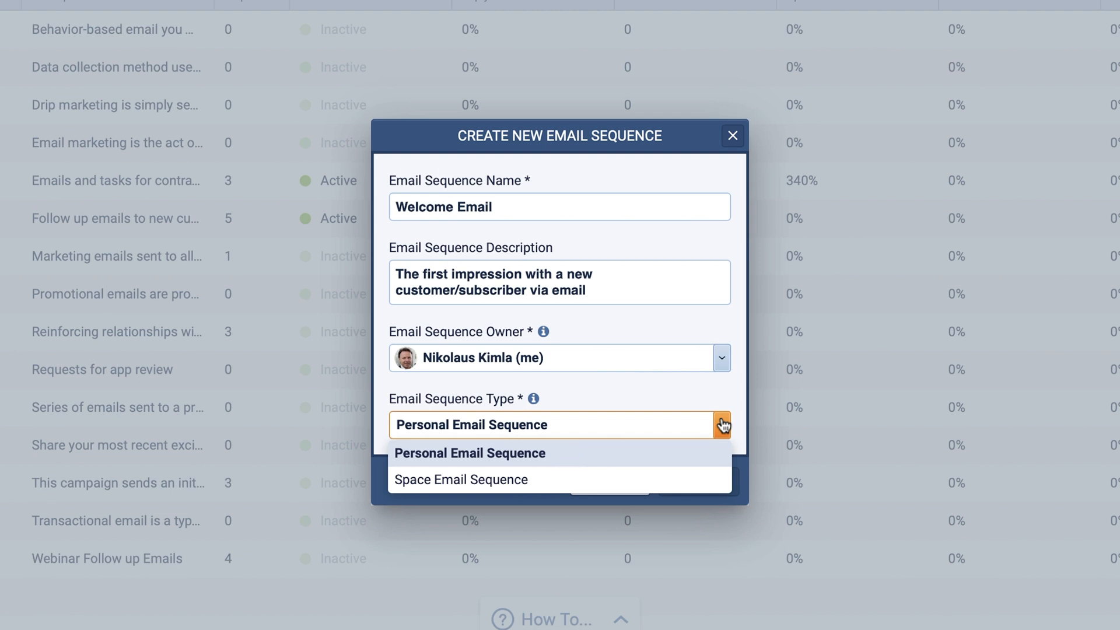
left_click(460, 479)
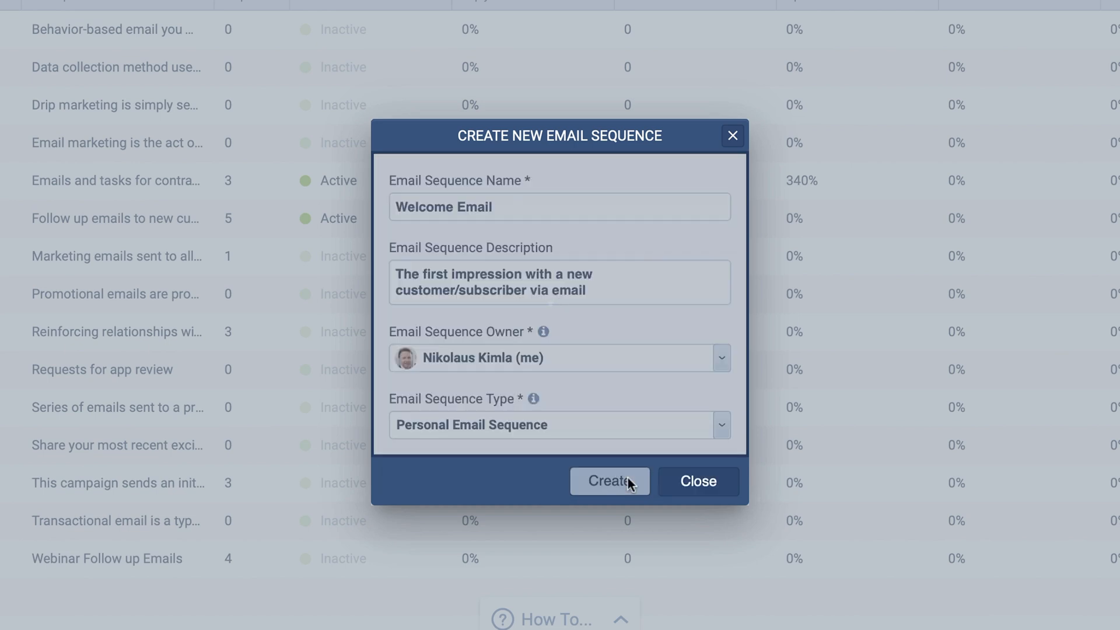
Create the sequence and keep Contacts, enrolled by Primary E-mail, as the record type.
left_click(609, 481)
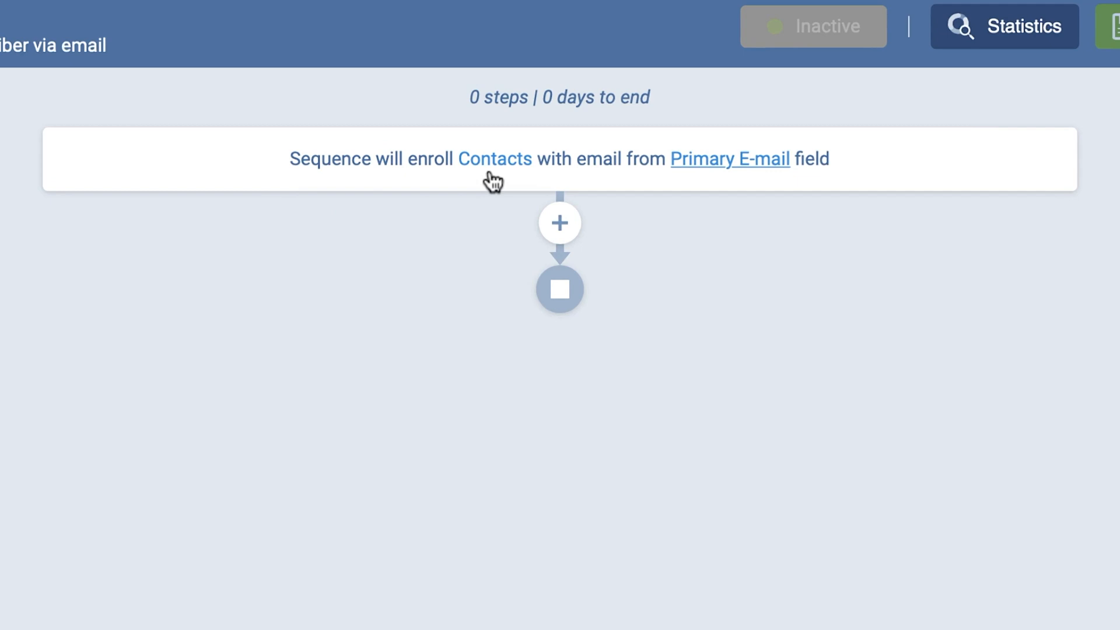
left_click(495, 158)
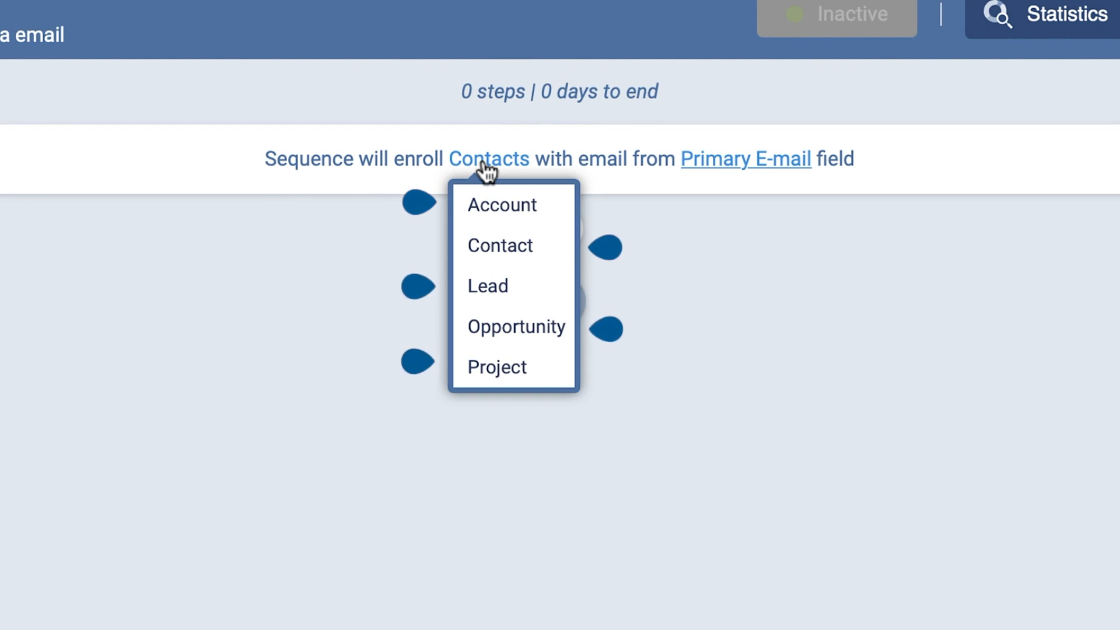
left_click(744, 159)
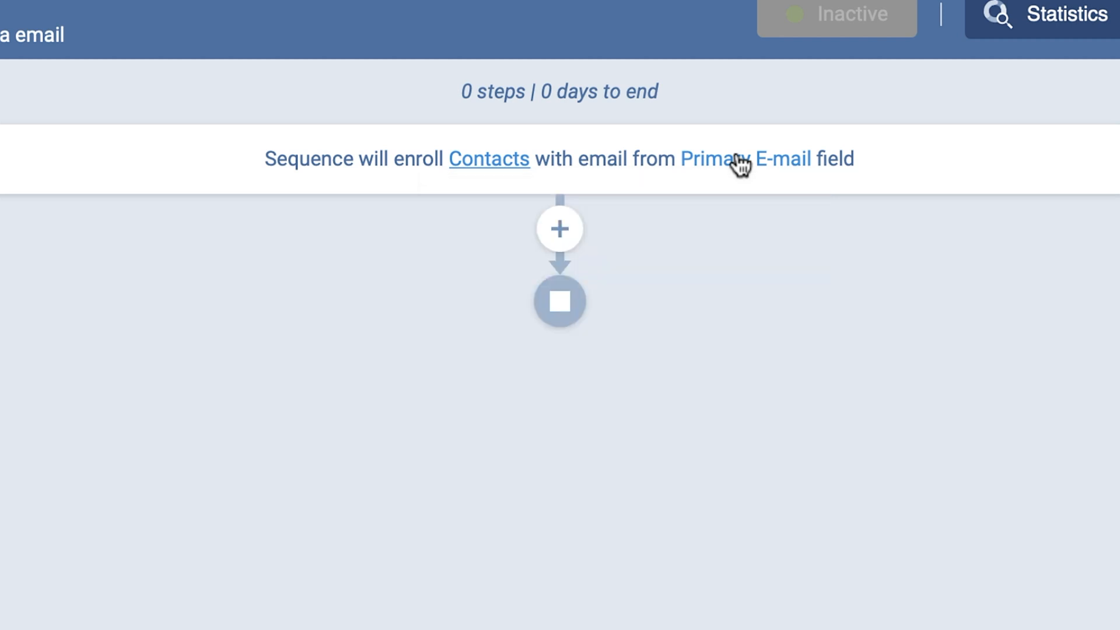
mouse_move(559, 229)
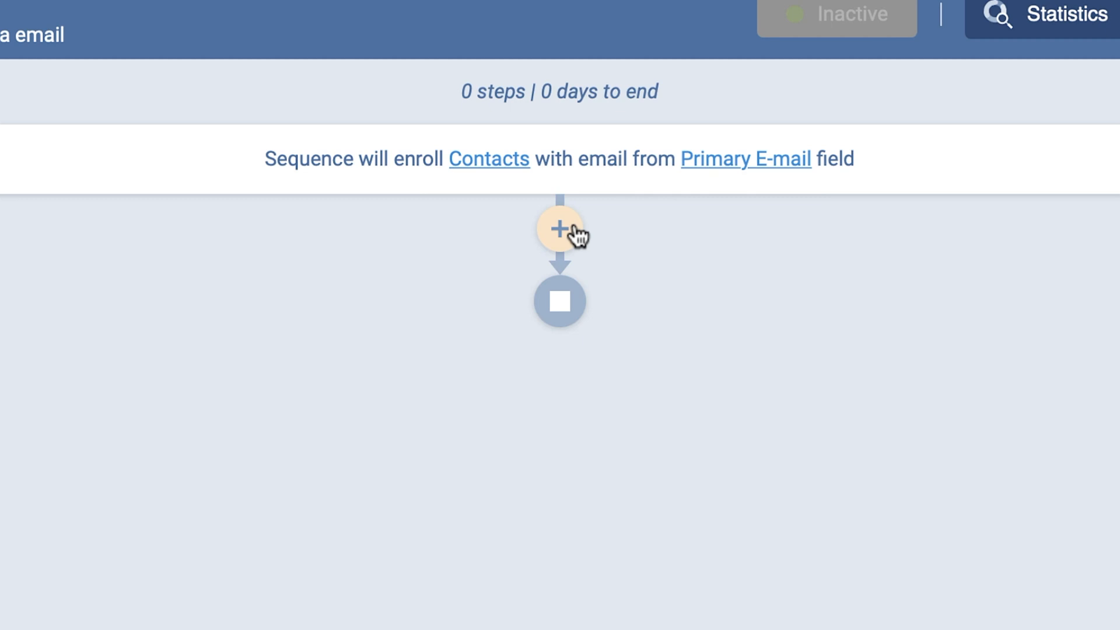
Add Step 1: a Follow-up Email with the Primary account name field, always sent on Day 1.
left_click(559, 228)
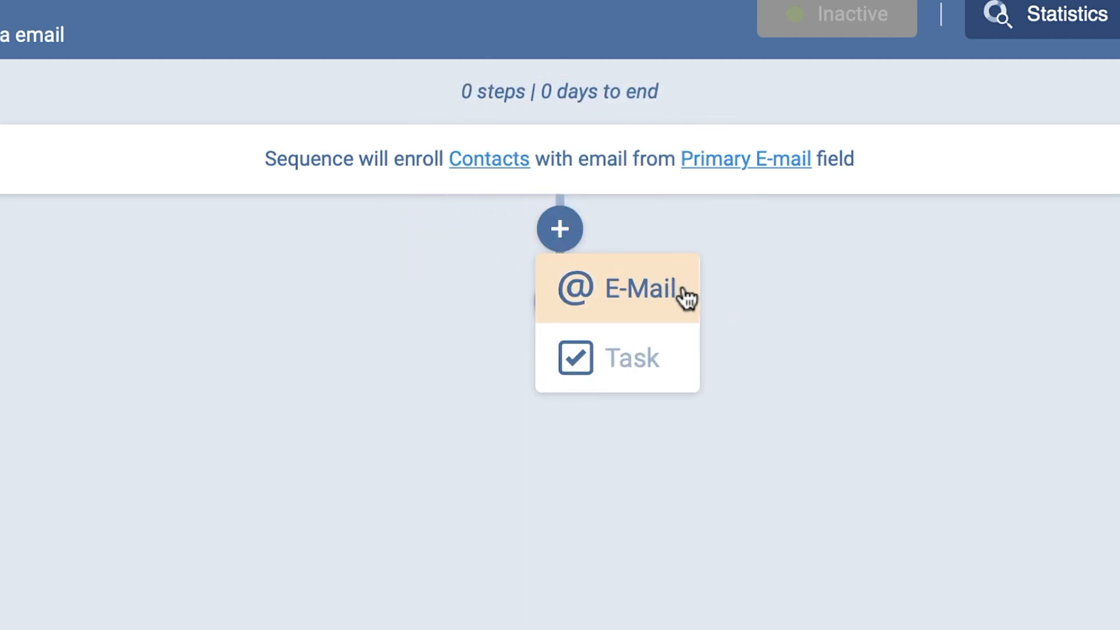
left_click(629, 289)
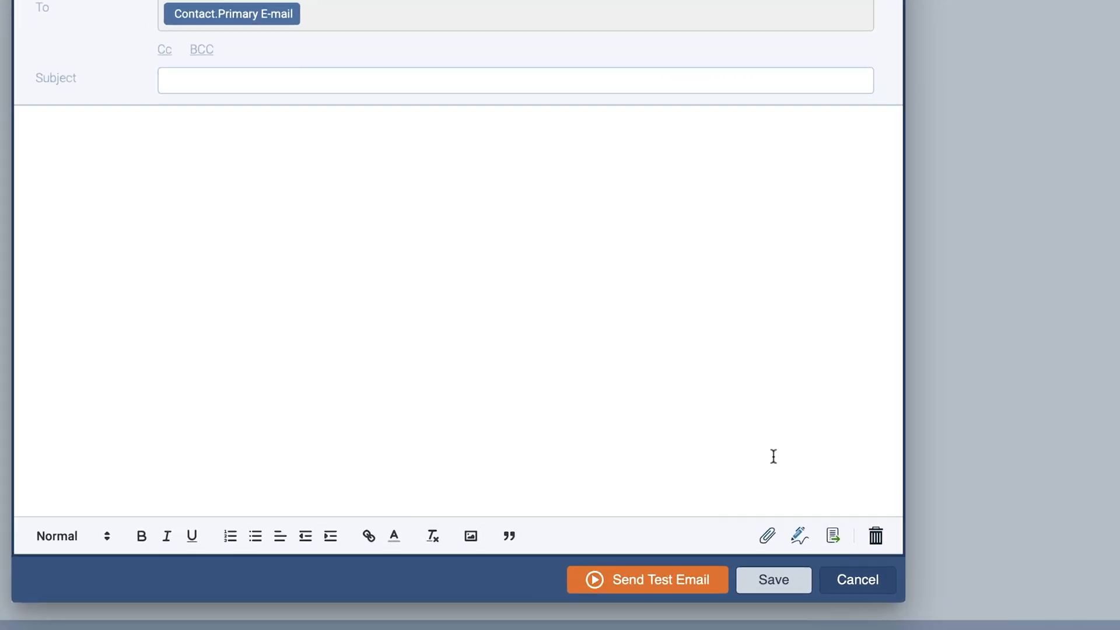
left_click(830, 536)
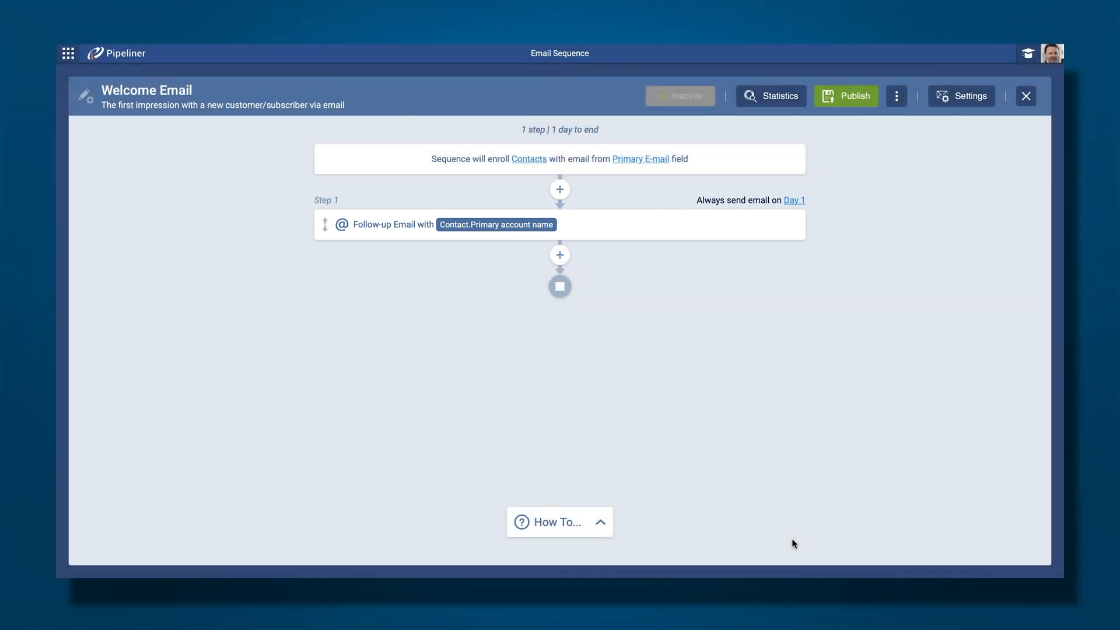
Add Step 2: an email always sent on Day 2, leaving the custom condition unset.
left_click(559, 254)
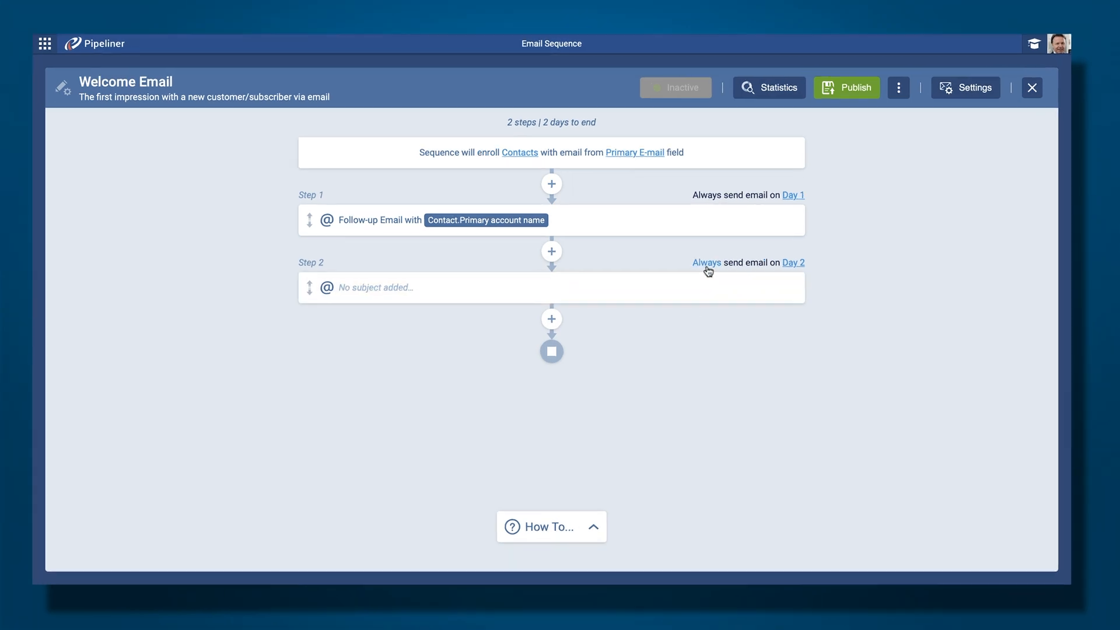
left_click(706, 262)
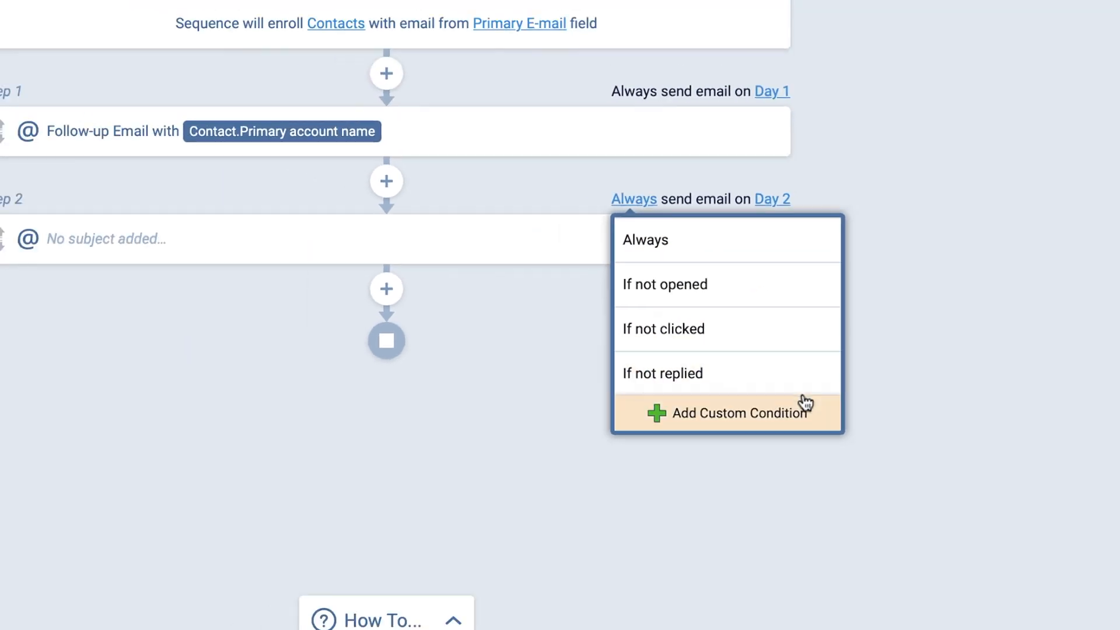
left_click(740, 413)
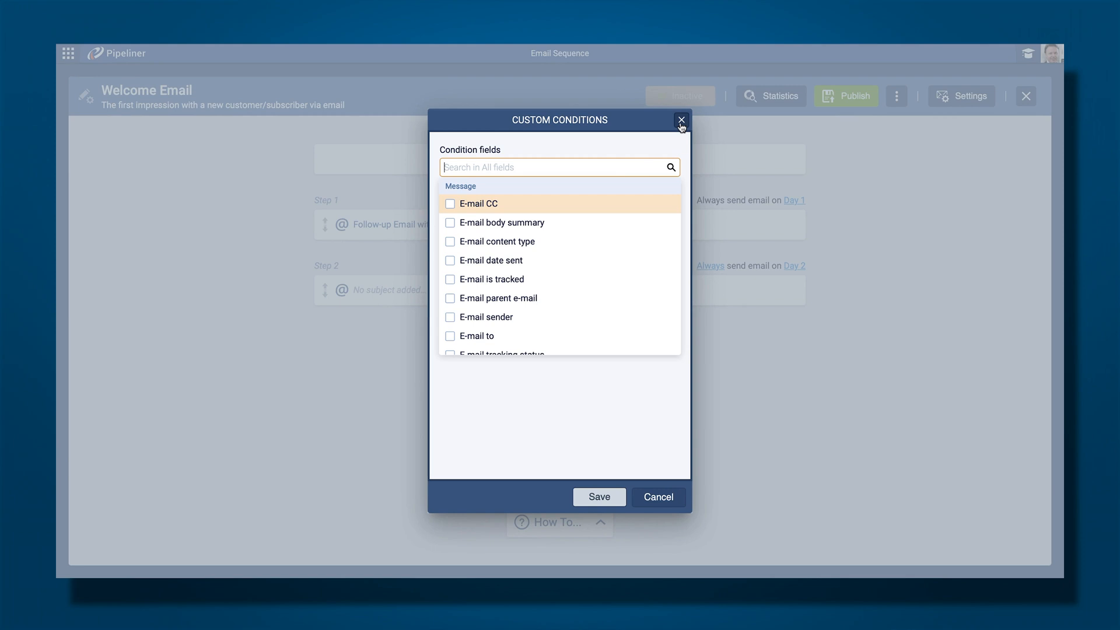
left_click(681, 119)
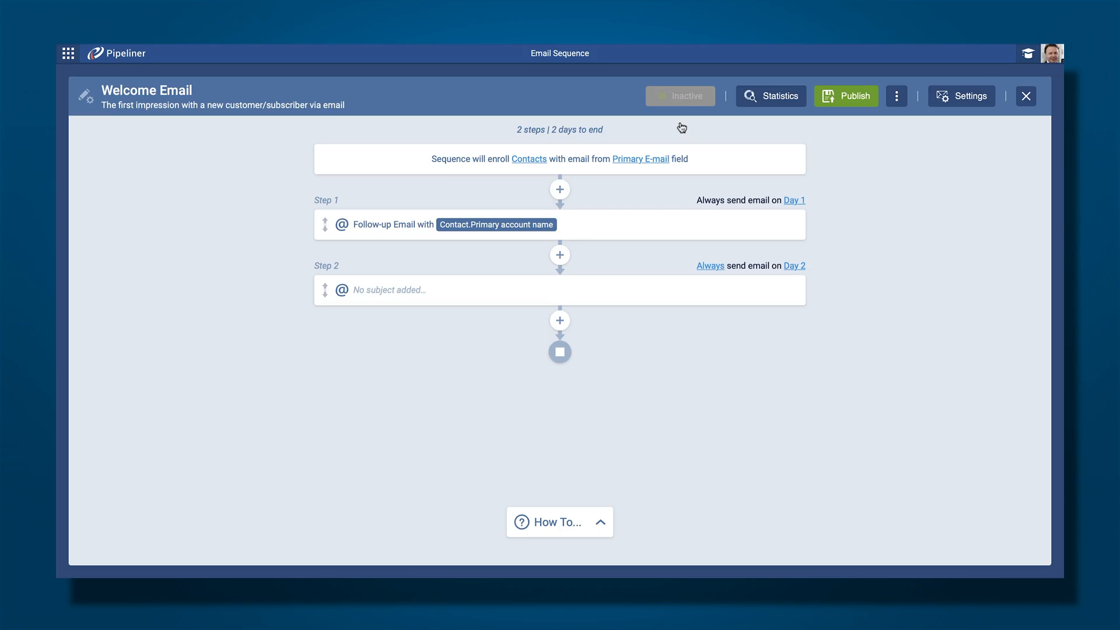
Add Step 3: a task with subject 'Example Task' and save it.
left_click(559, 320)
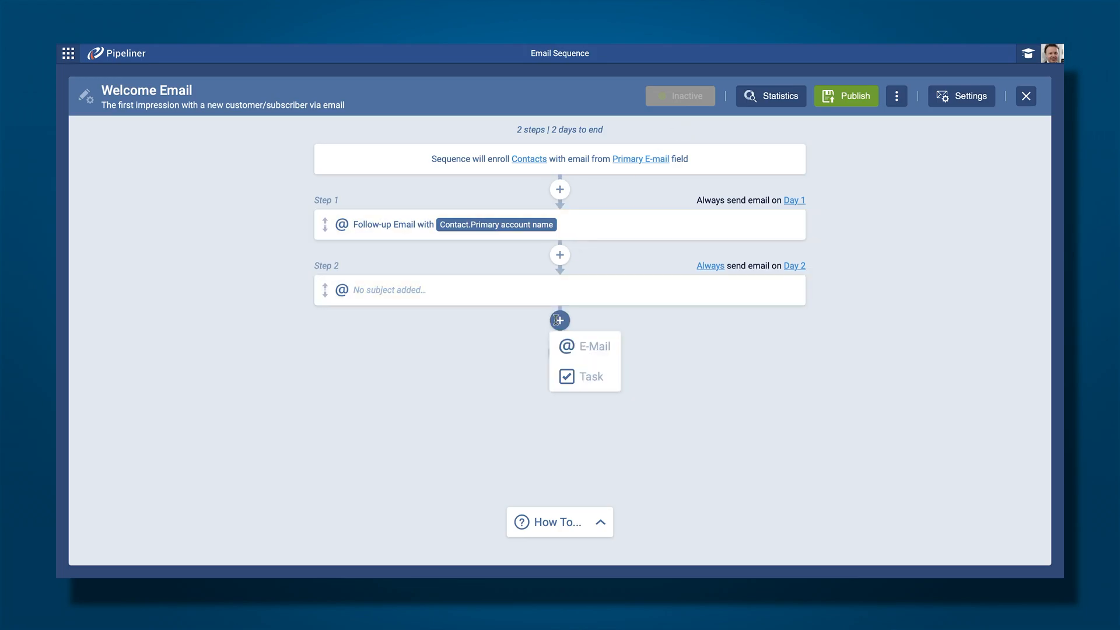
left_click(591, 377)
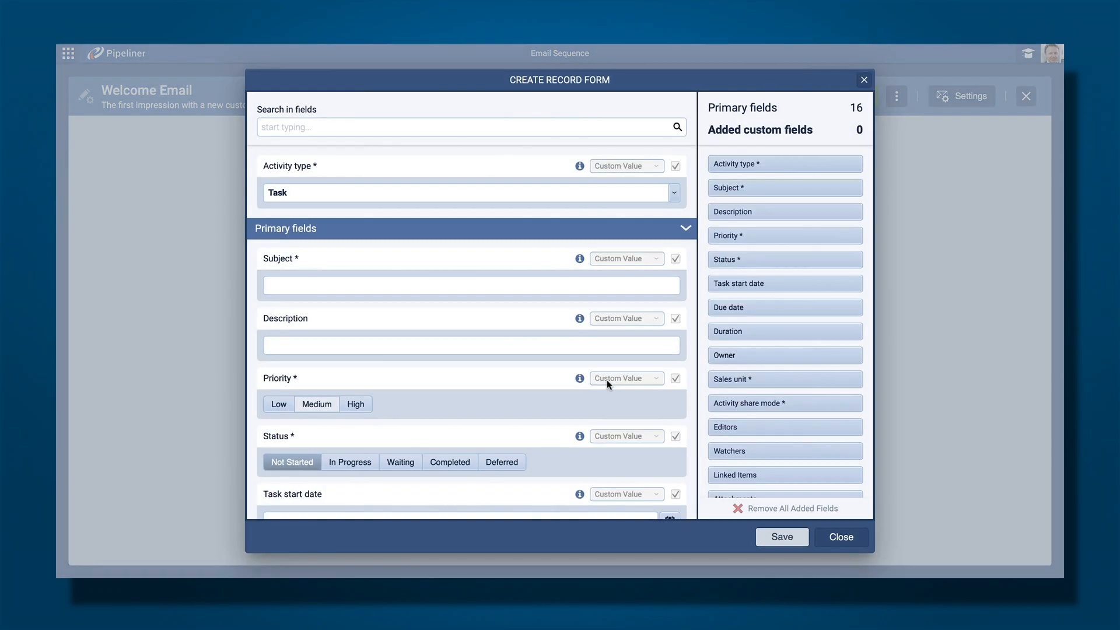
left_click(669, 192)
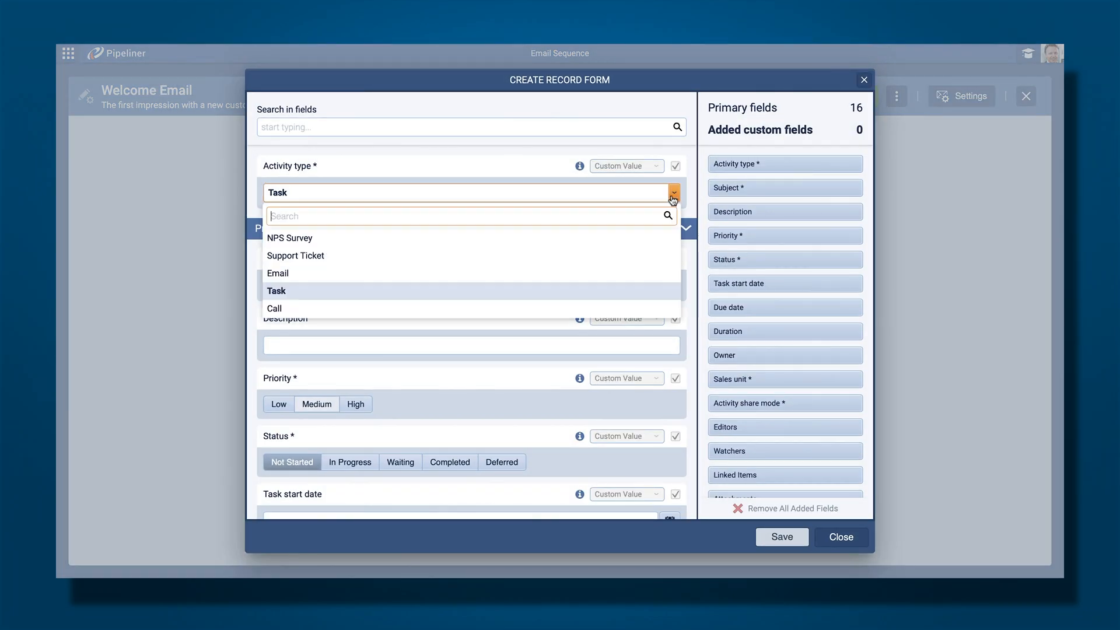
type("Example")
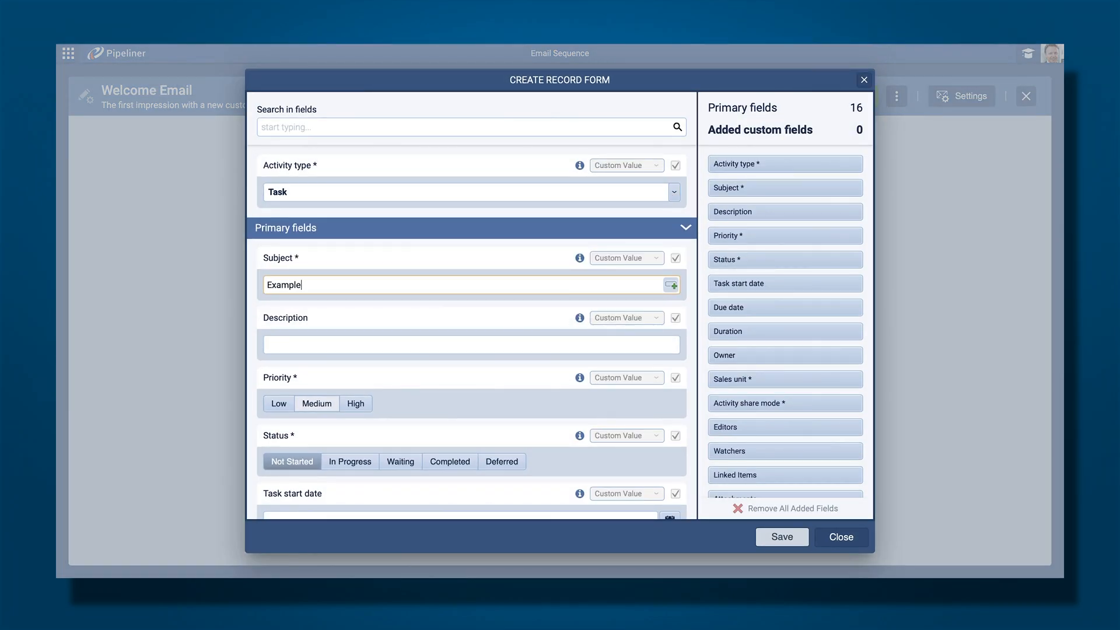
left_click(781, 537)
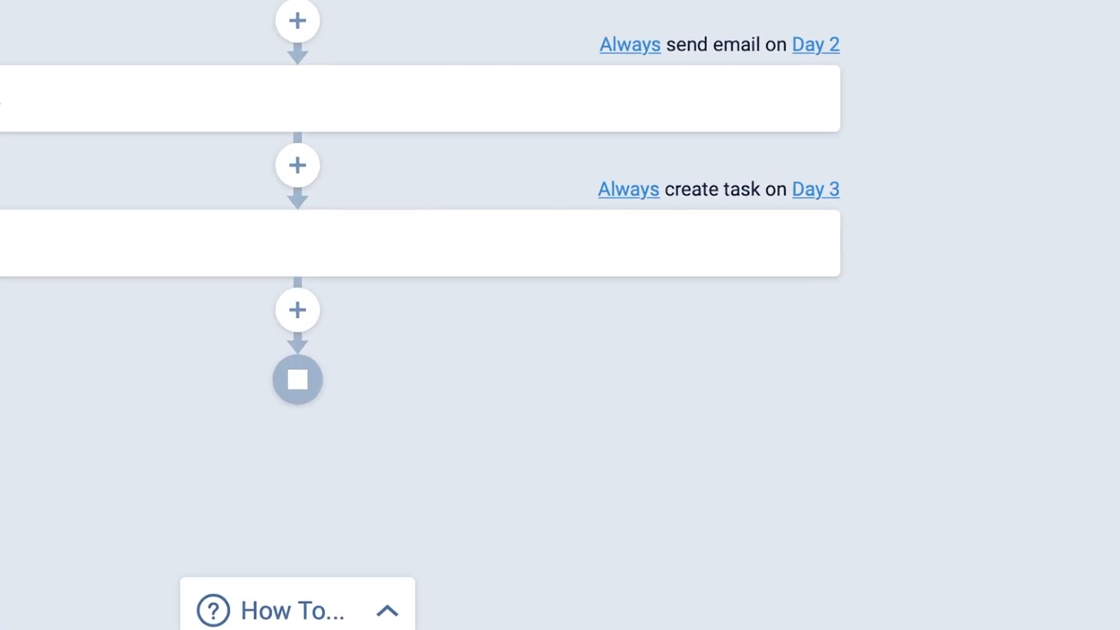
Change the task's creation day so it falls on Day 6.
left_click(822, 189)
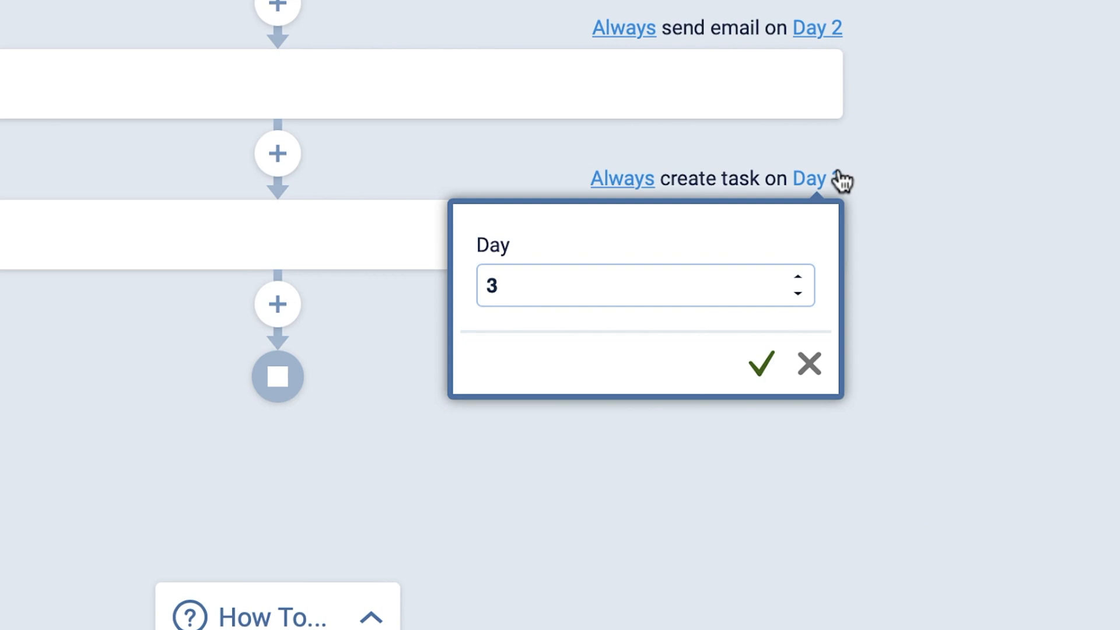
type("5")
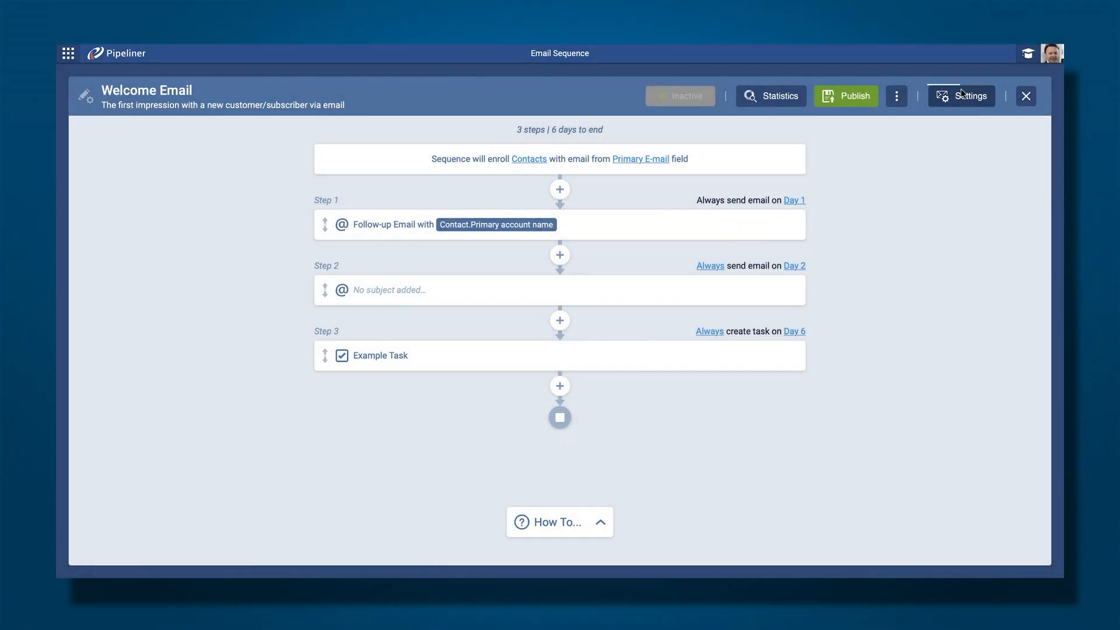
In sequence settings, try a Lost/won by custom unenroll condition from Lead & Opportunity fields, then discard it.
left_click(960, 95)
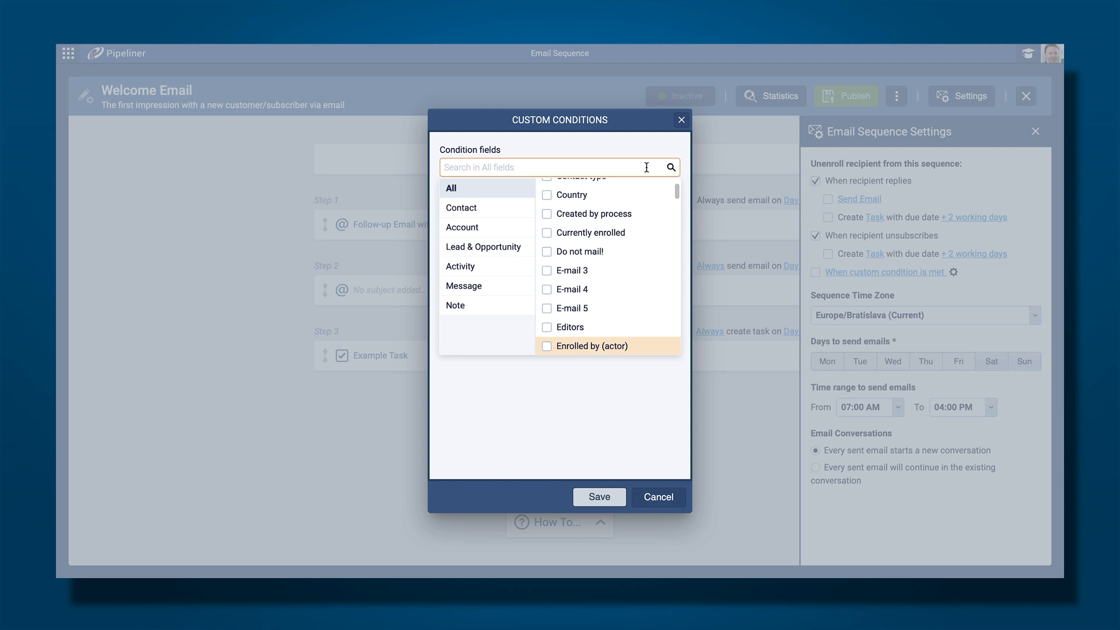
left_click(483, 246)
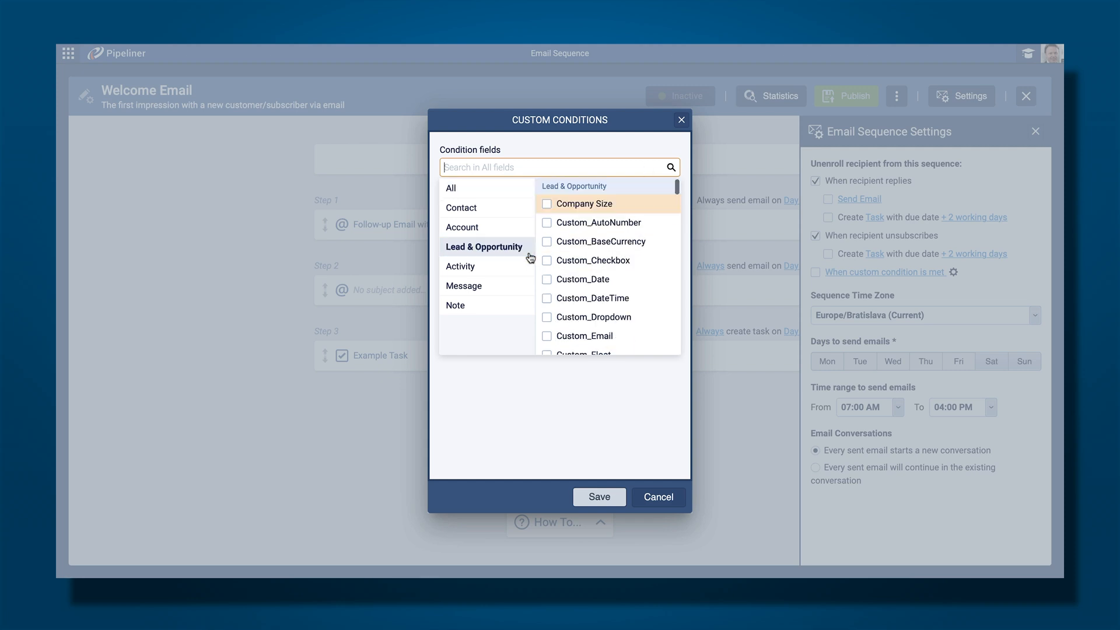
type("lost")
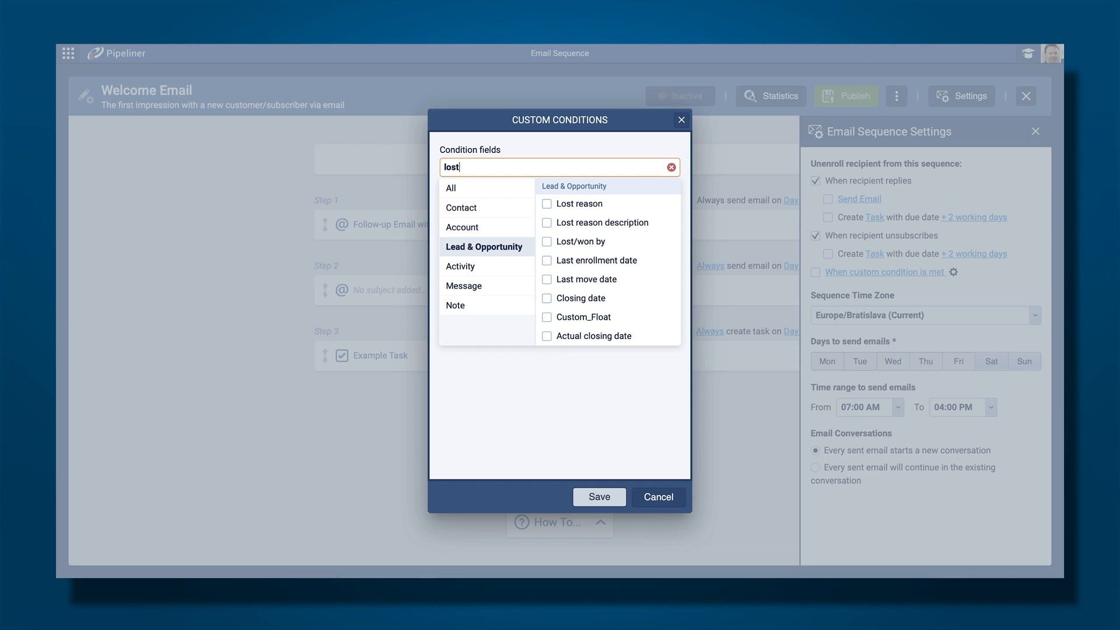
left_click(546, 242)
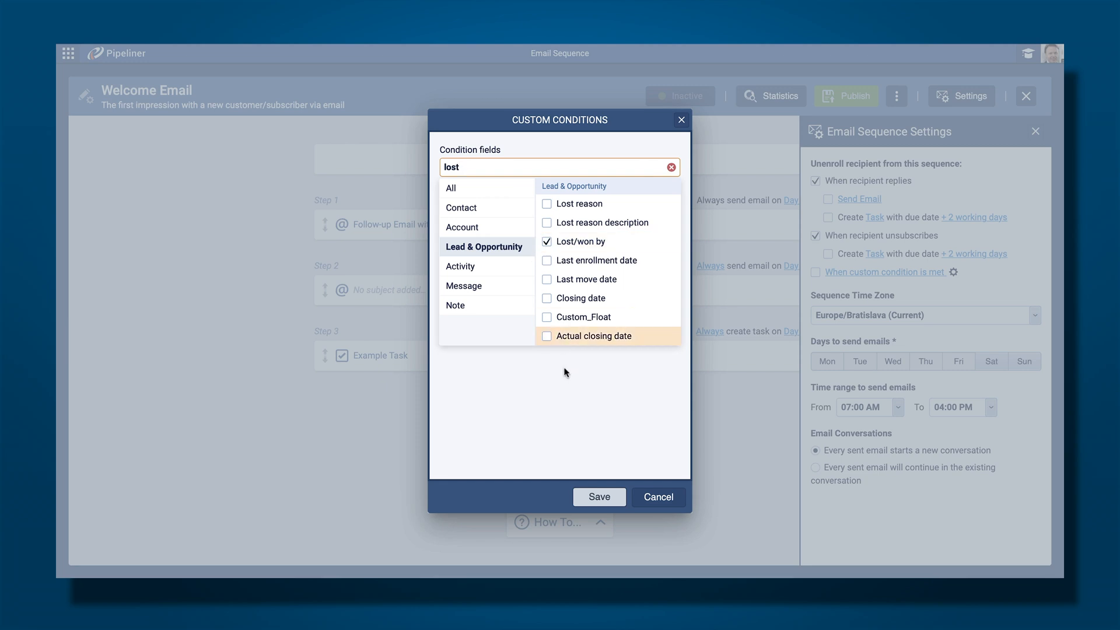
left_click(546, 240)
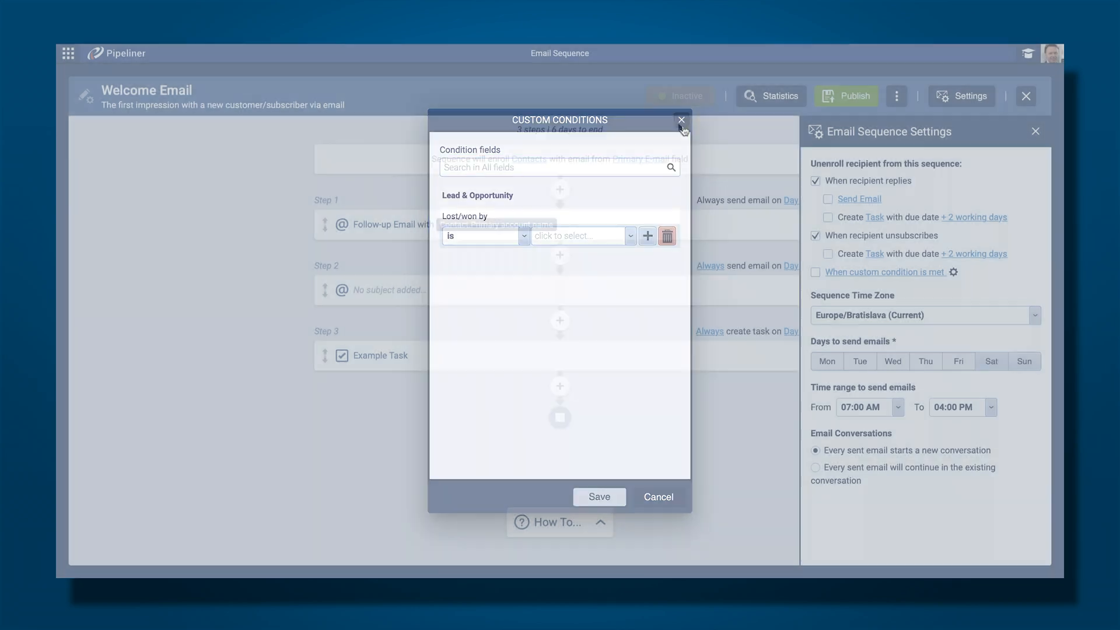
left_click(681, 119)
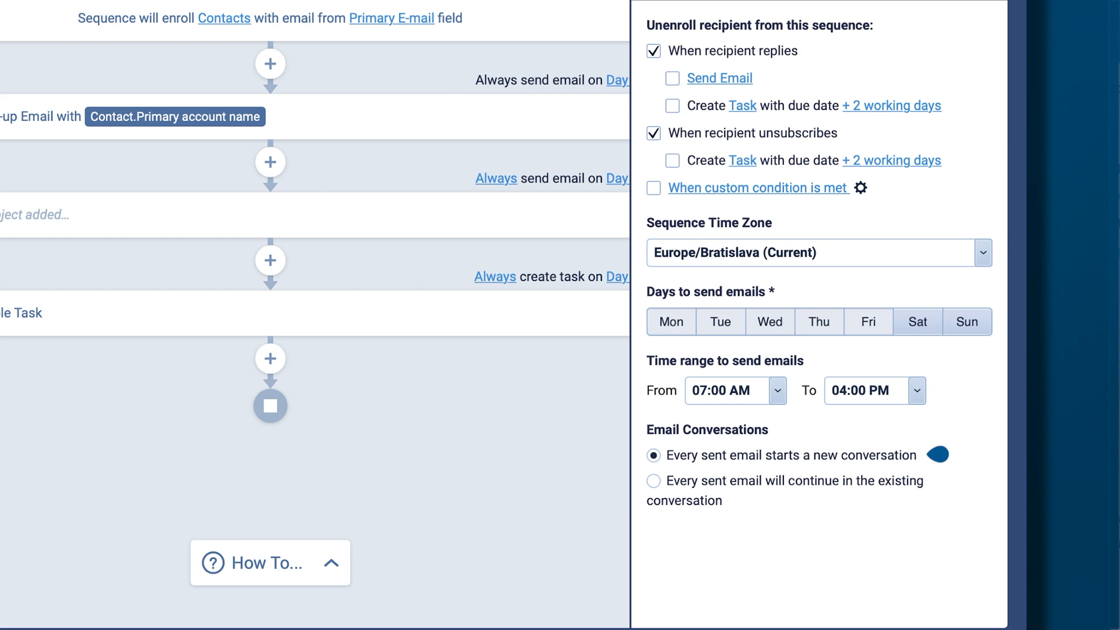
Keep 'Every sent email starts a new conversation' and bring up the Publish Changes confirmation.
left_click(653, 480)
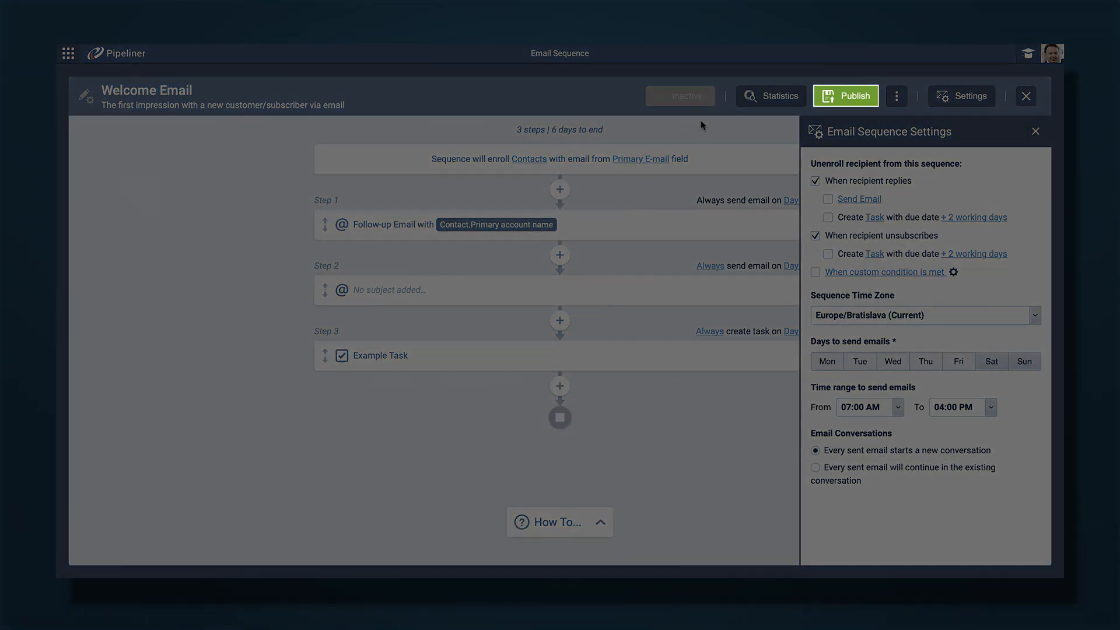
left_click(845, 95)
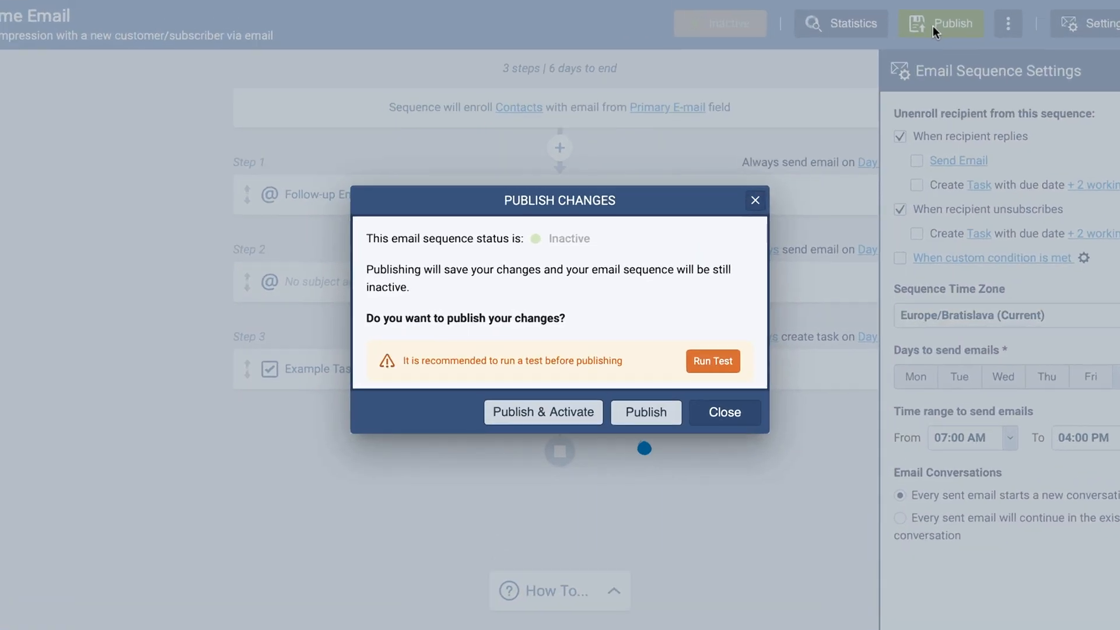